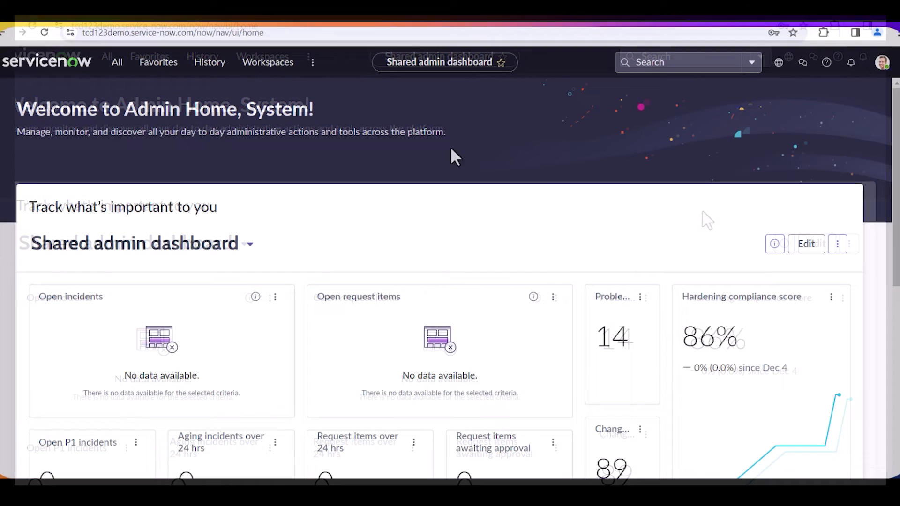
# Step: Filter the navigation for 'plu' and open System Definition > Plugins (Application Manager)
pyautogui.click(116, 62)
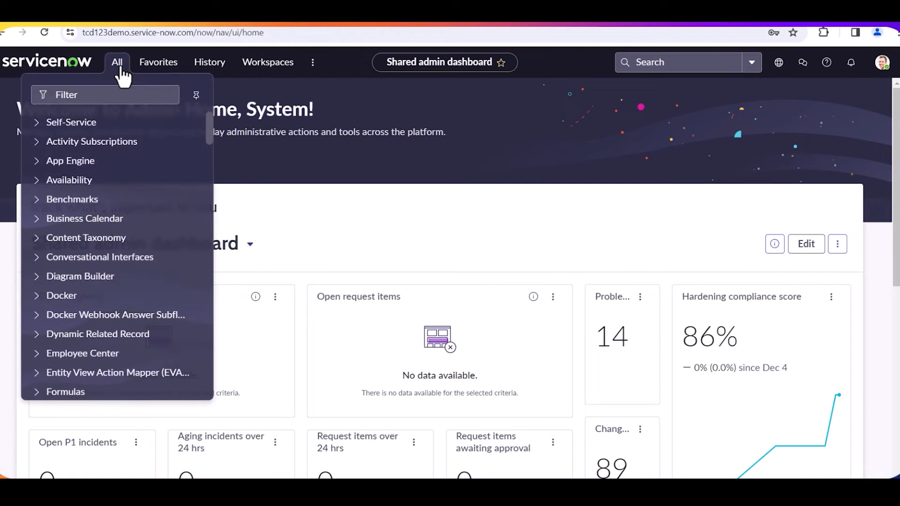
pyautogui.click(105, 94)
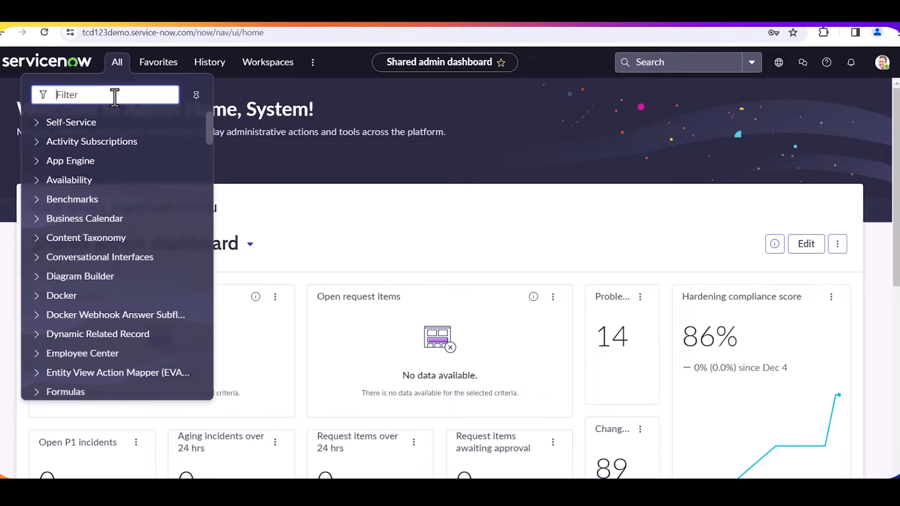
pyautogui.write('plu')
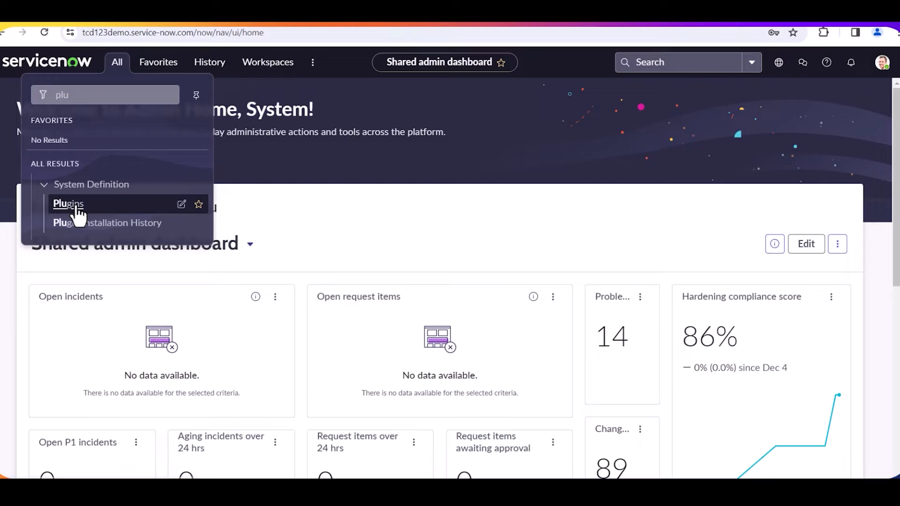
pyautogui.click(67, 204)
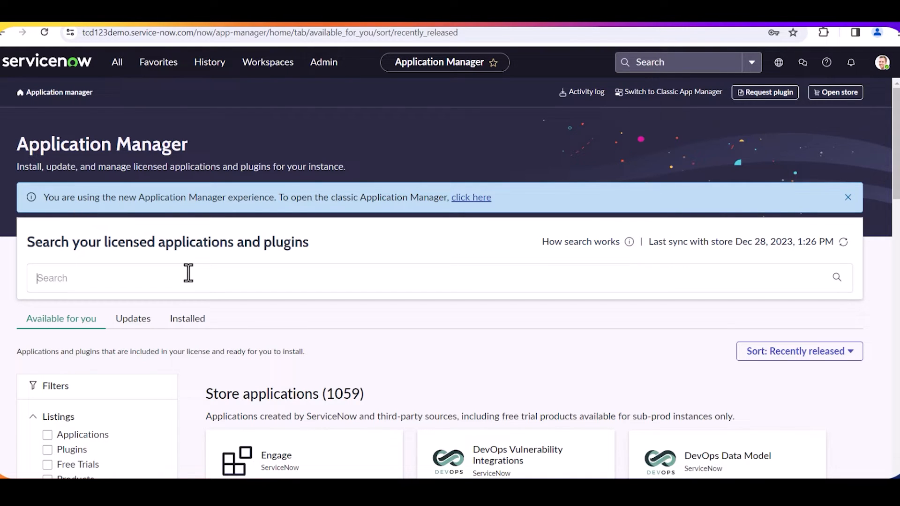
# Step: Search the Application Manager for 'microsoft teams graph' and open the Microsoft Teams Graph Spoke listing
pyautogui.write('micro')
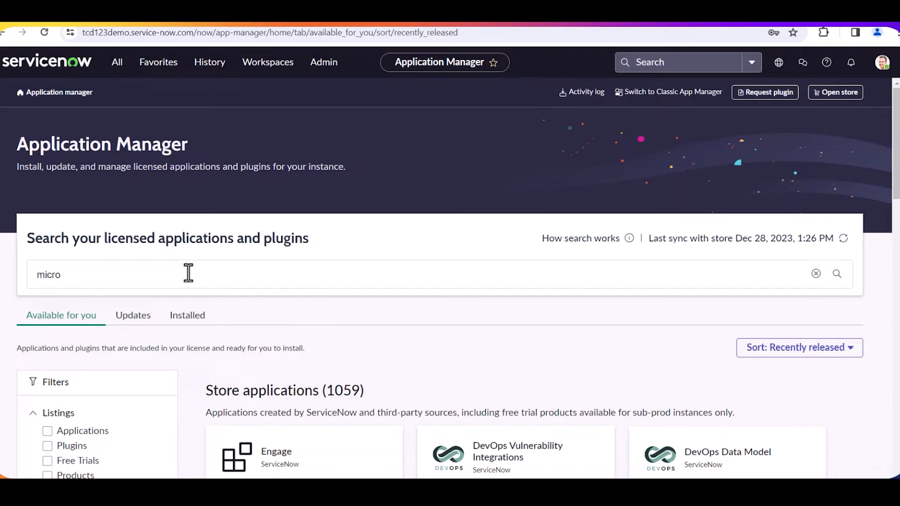
pyautogui.write('soft teams graph')
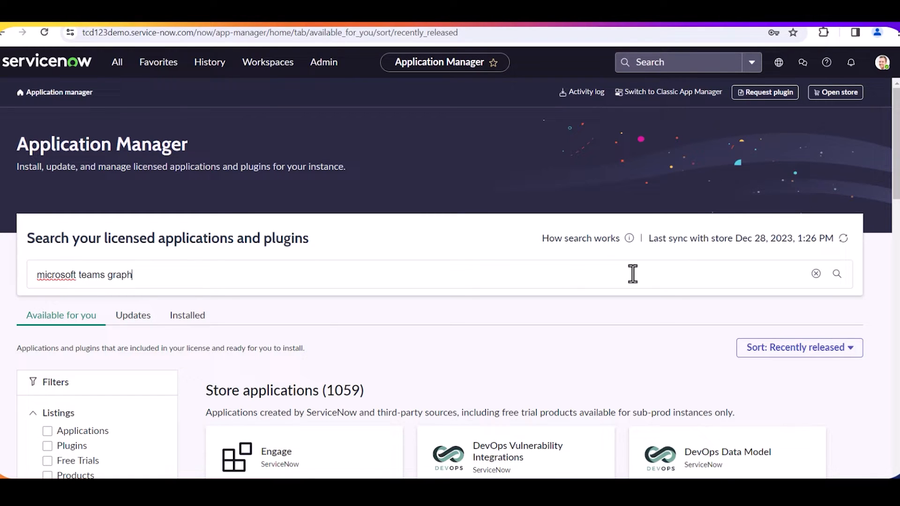
pyautogui.click(836, 273)
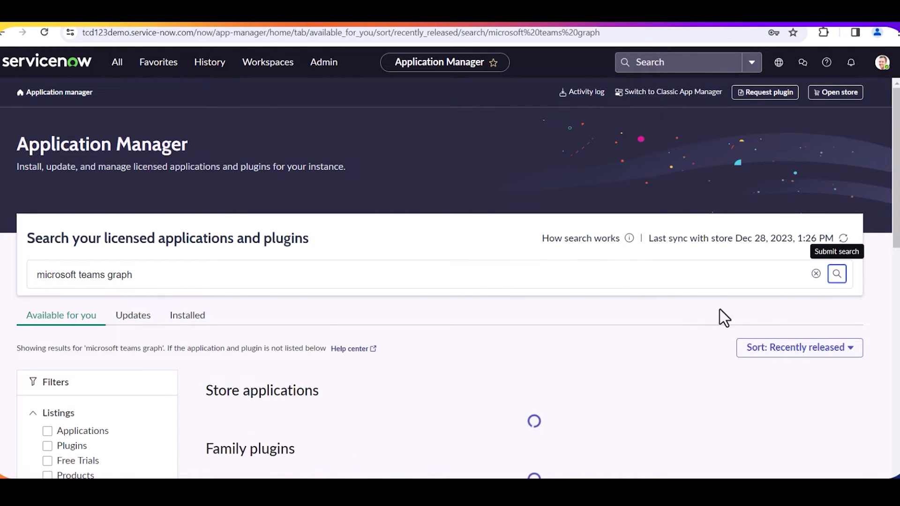
pyautogui.click(836, 274)
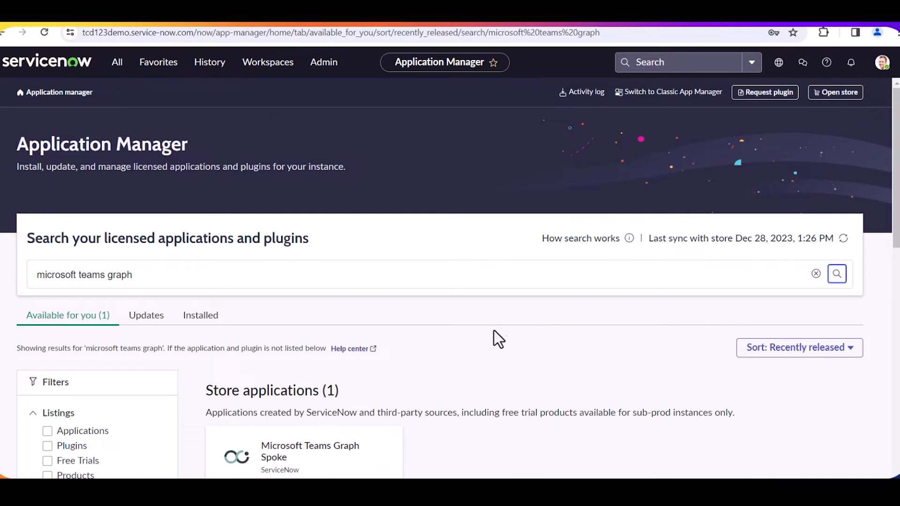
pyautogui.scroll(-3)
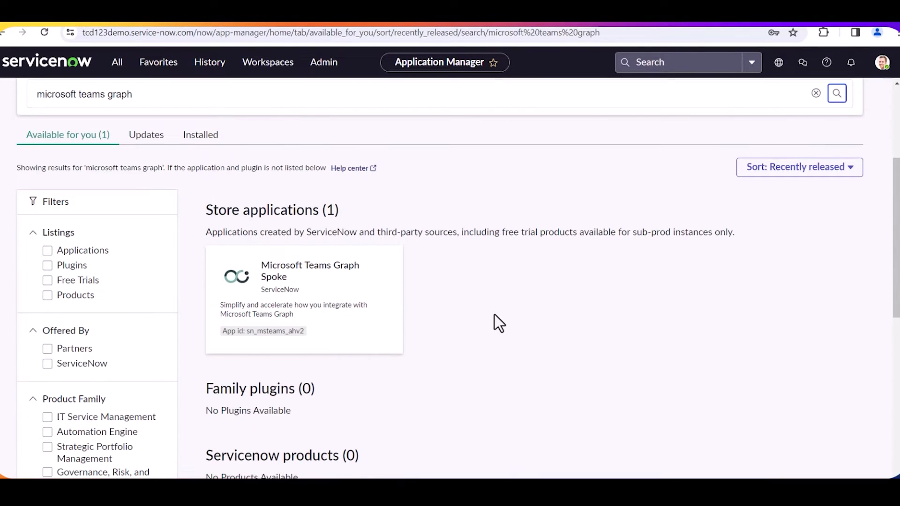
pyautogui.moveTo(301, 276)
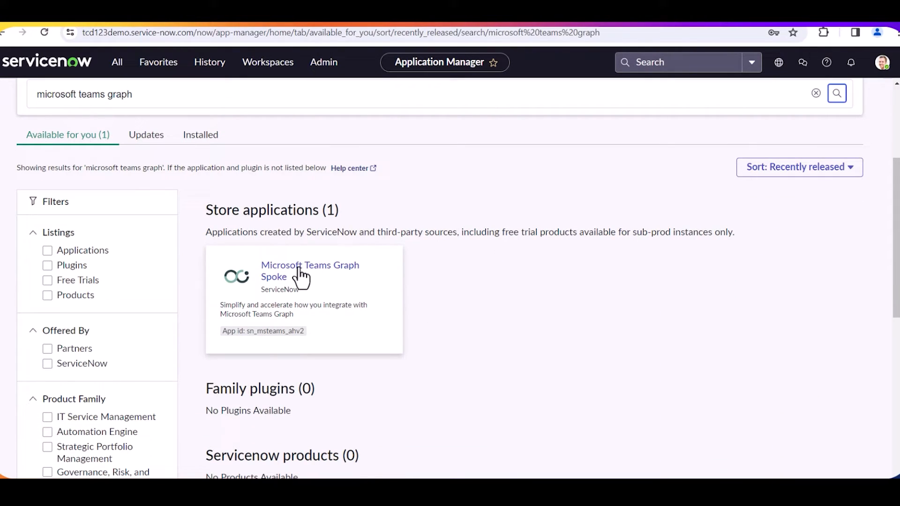
pyautogui.click(309, 270)
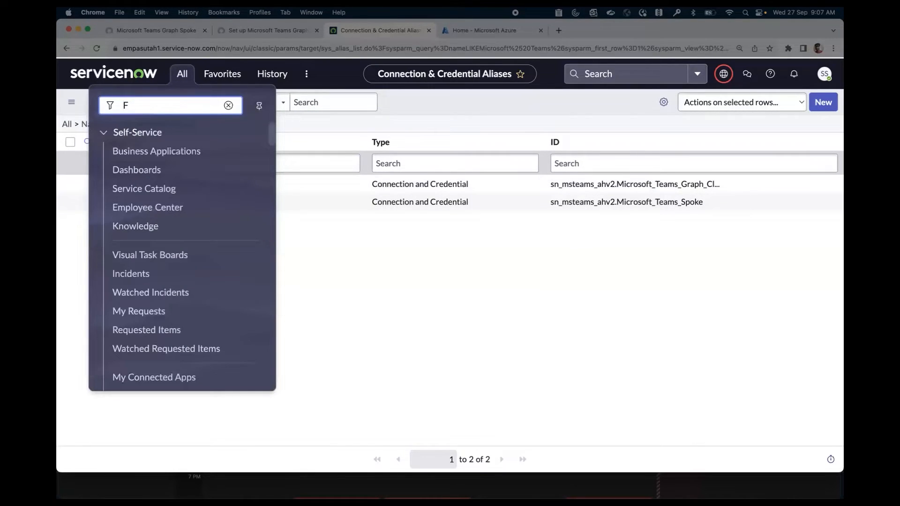
# Step: Filter the navigation for 'Flow Designer' and open Process Automation > Flow Designer
pyautogui.write('low Design')
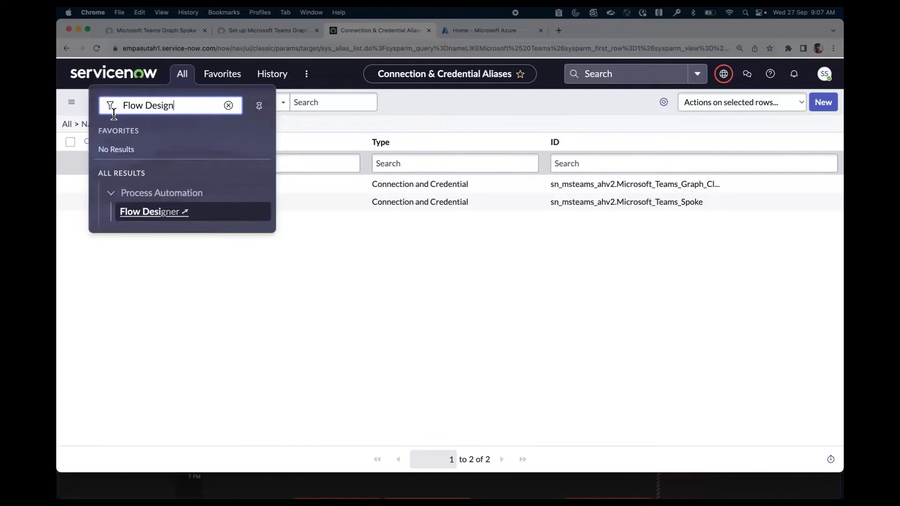
pyautogui.click(154, 210)
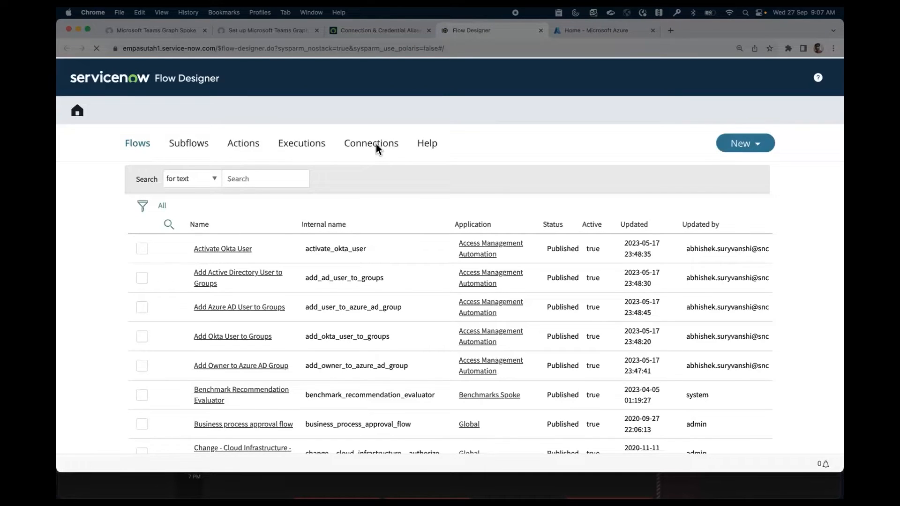
# Step: Show the Connections list filtered to 'Microsoft teams', with the Graph spoke connection configured
pyautogui.click(371, 143)
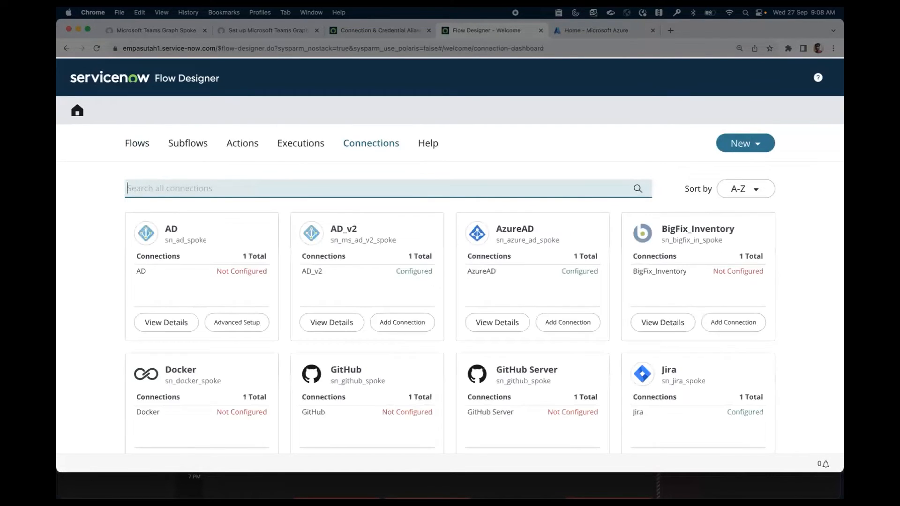
pyautogui.write('Microsoft teams')
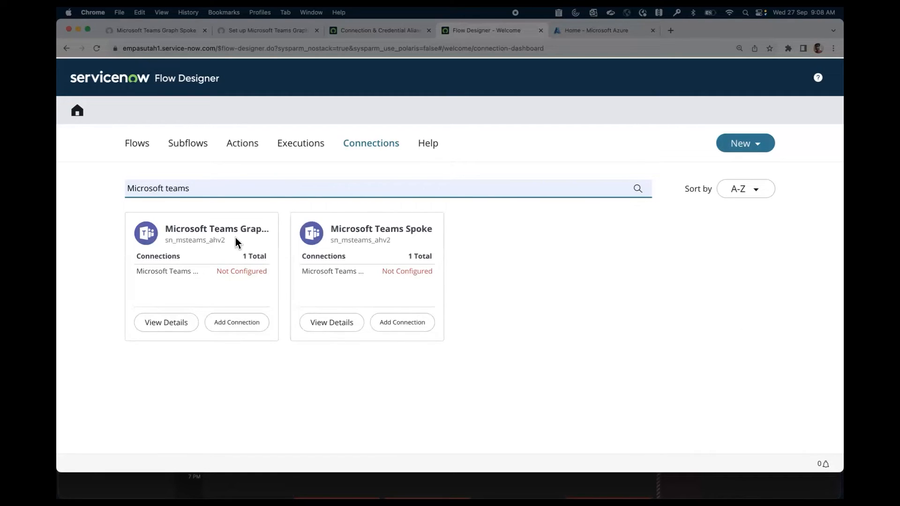
pyautogui.moveTo(371, 242)
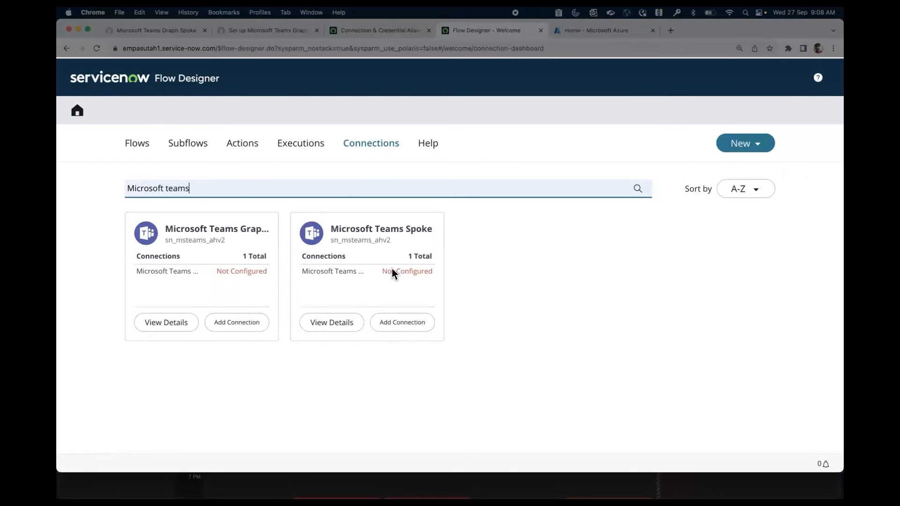
pyautogui.moveTo(371, 255)
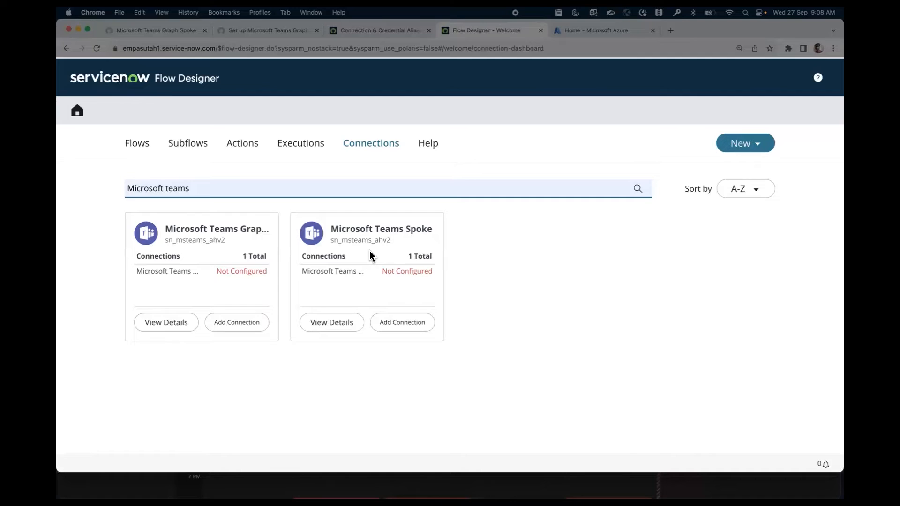
pyautogui.click(264, 30)
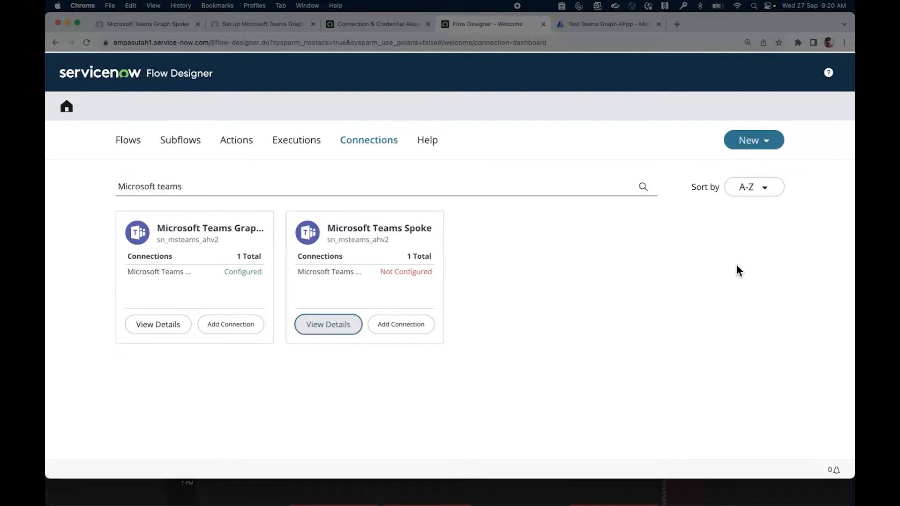
# Step: Configure the Microsoft Teams Spoke connection with the login.microsoftonline.com authorization URL
pyautogui.click(328, 325)
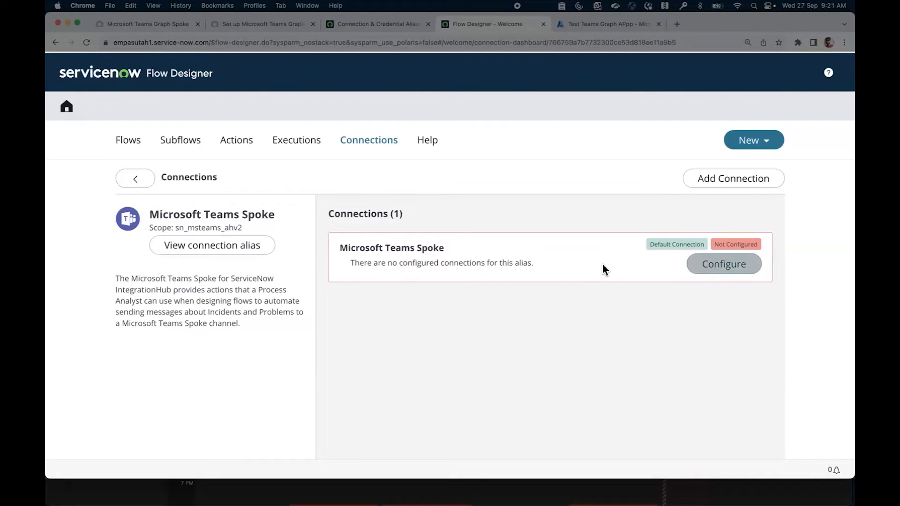
pyautogui.click(722, 263)
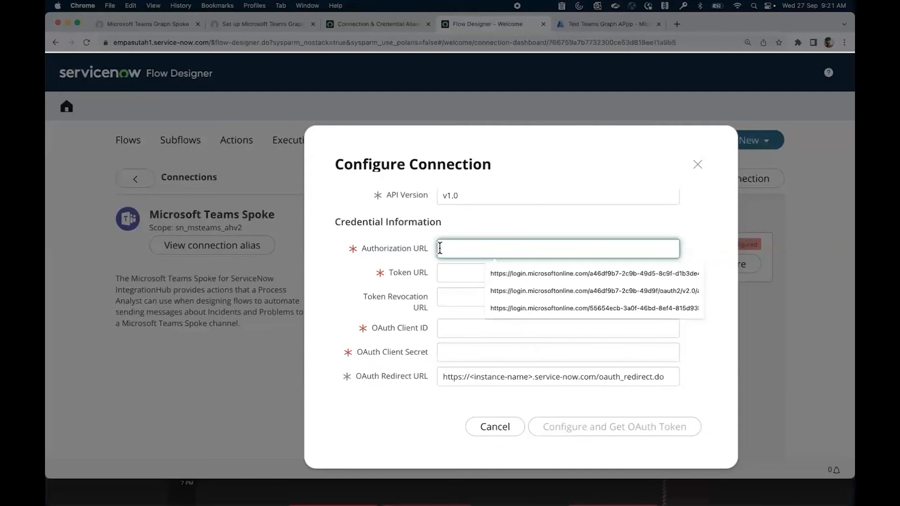
pyautogui.click(591, 273)
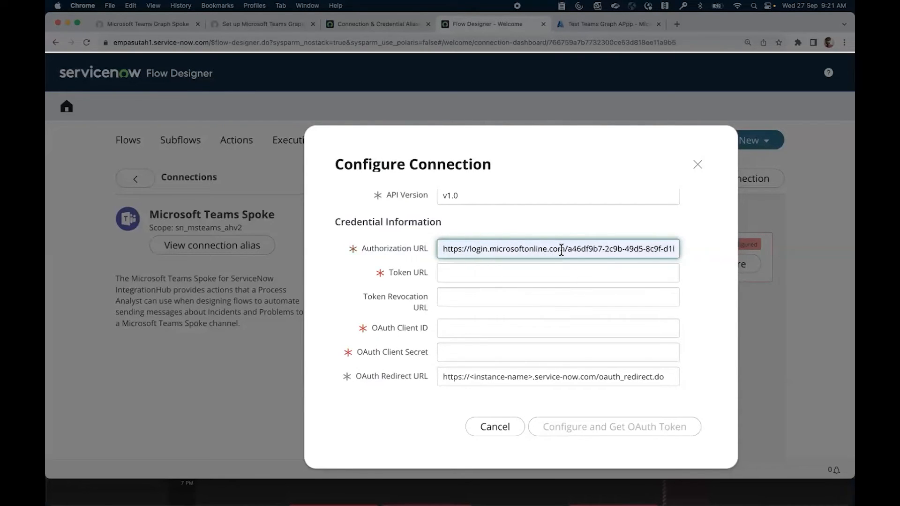